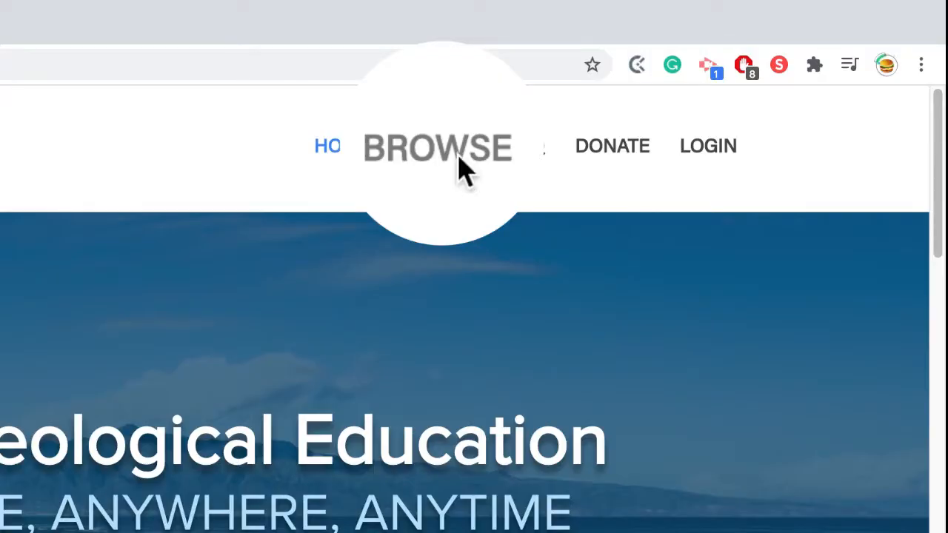
Browse the course catalog down to the free Servant Leadership course card.
click(436, 145)
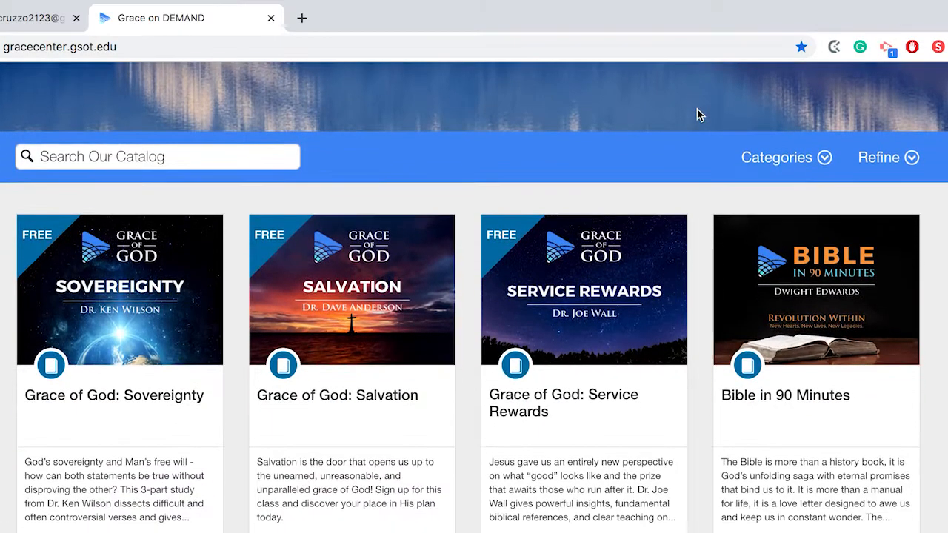
scroll(down, 3)
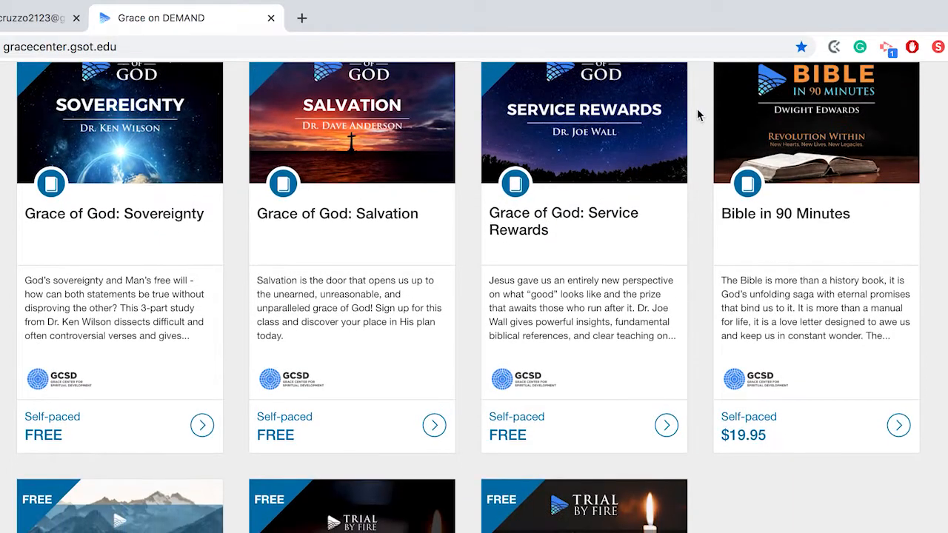
scroll(down, 3)
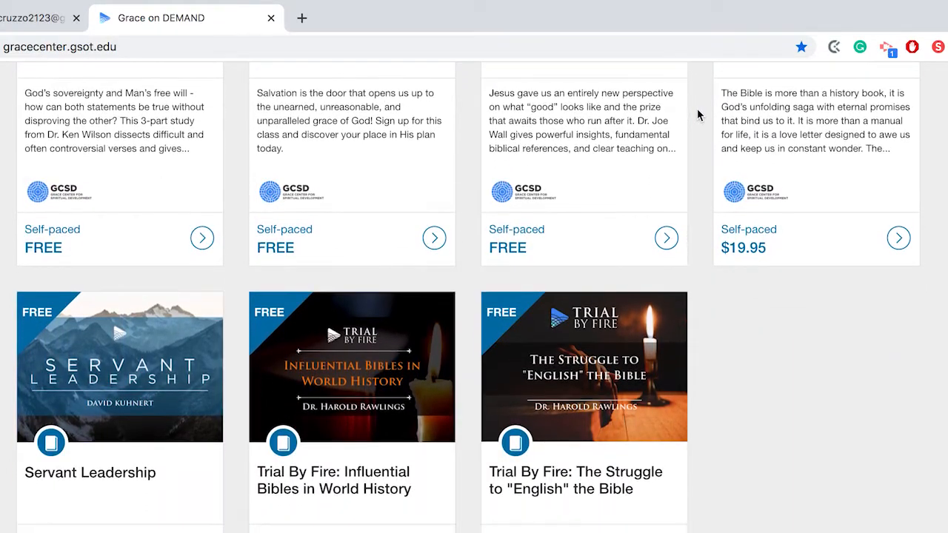
scroll(down, 3)
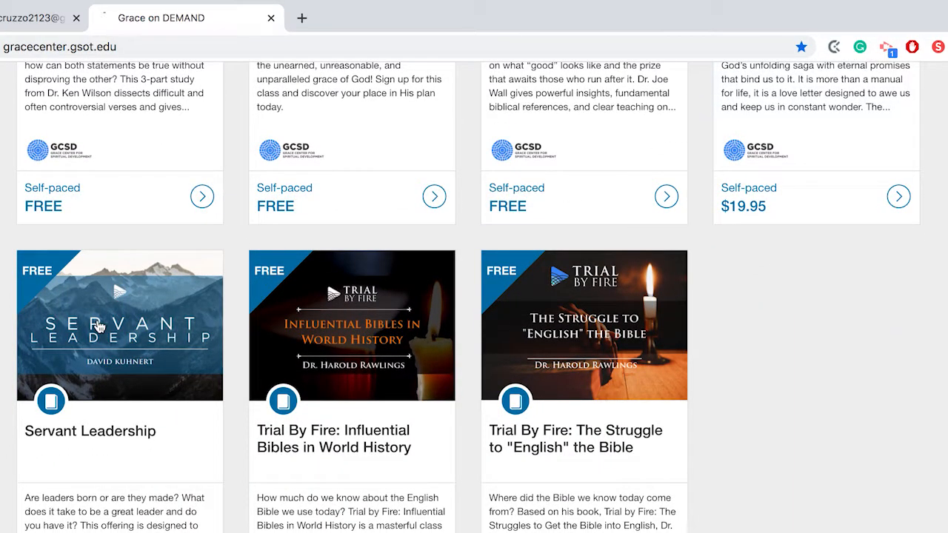
Enroll in Servant Leadership with name, email and the policy box ticked.
click(118, 325)
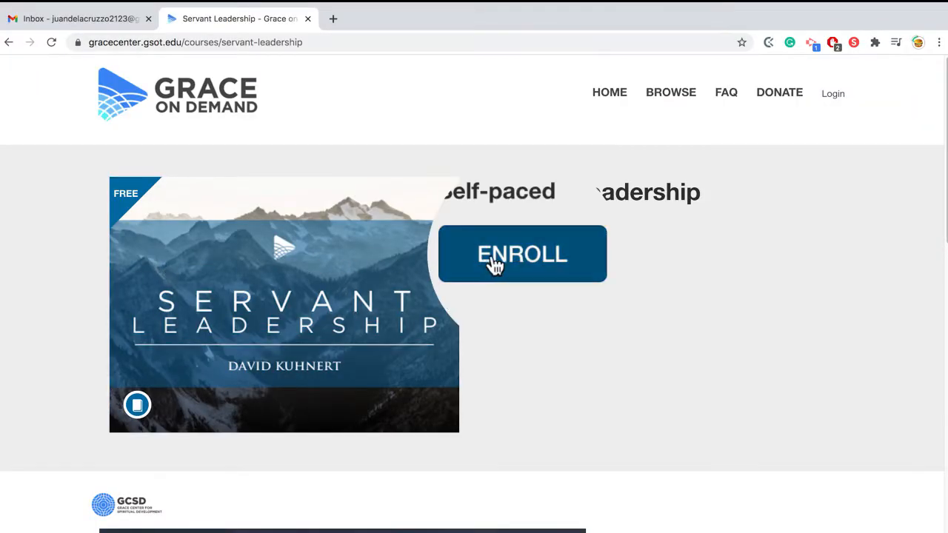
click(521, 255)
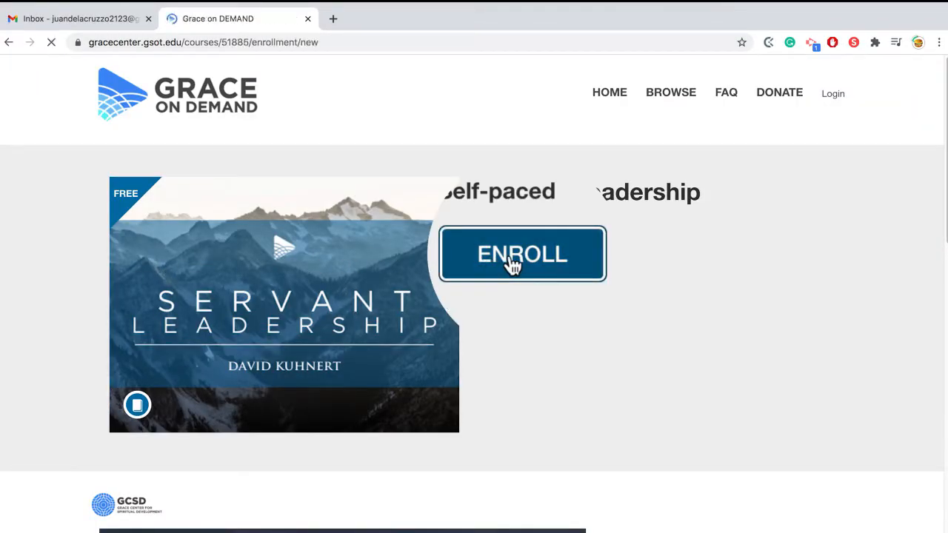
click(521, 255)
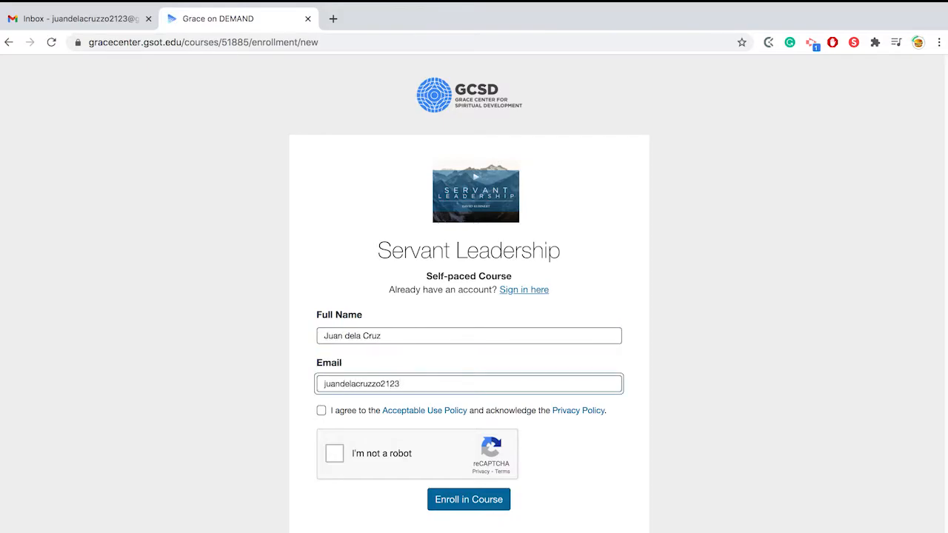
click(468, 499)
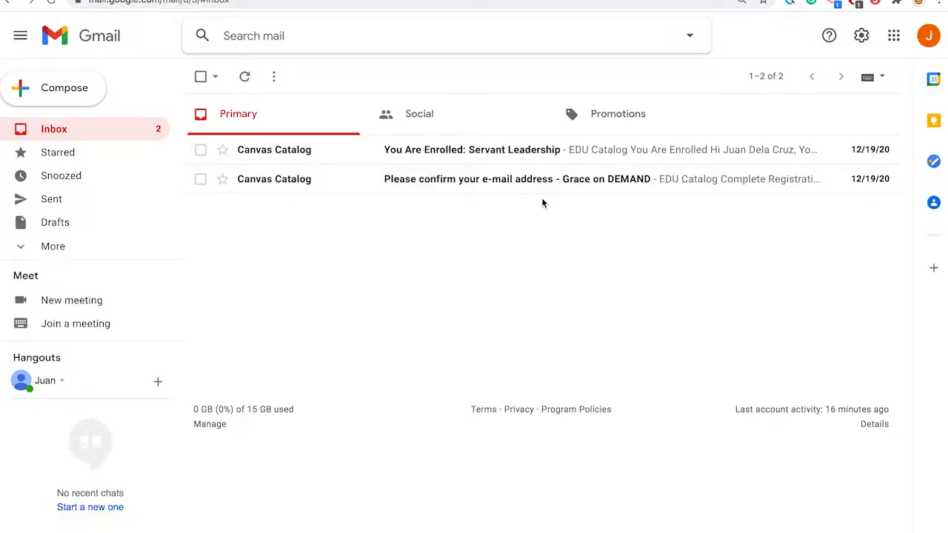
mouse_move(521, 184)
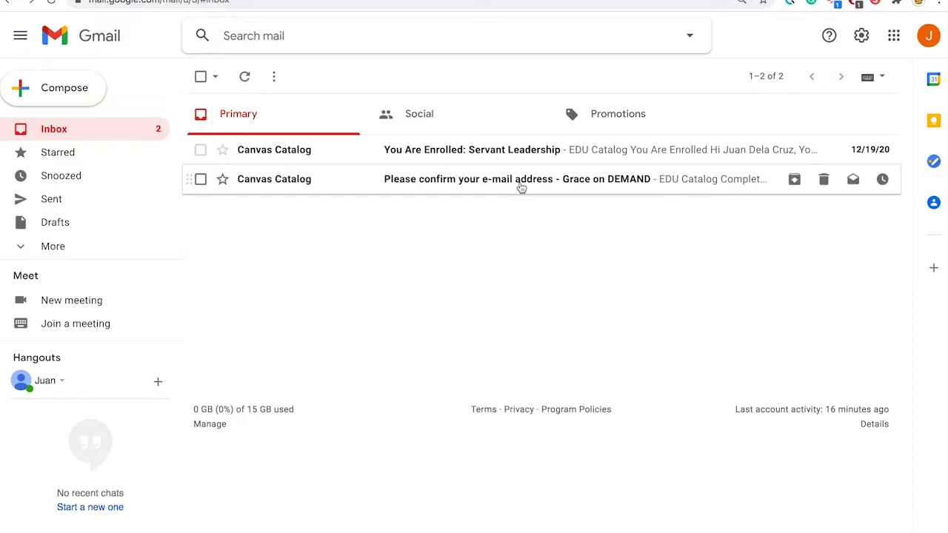
From the confirmation email, start completing the account registration.
click(518, 178)
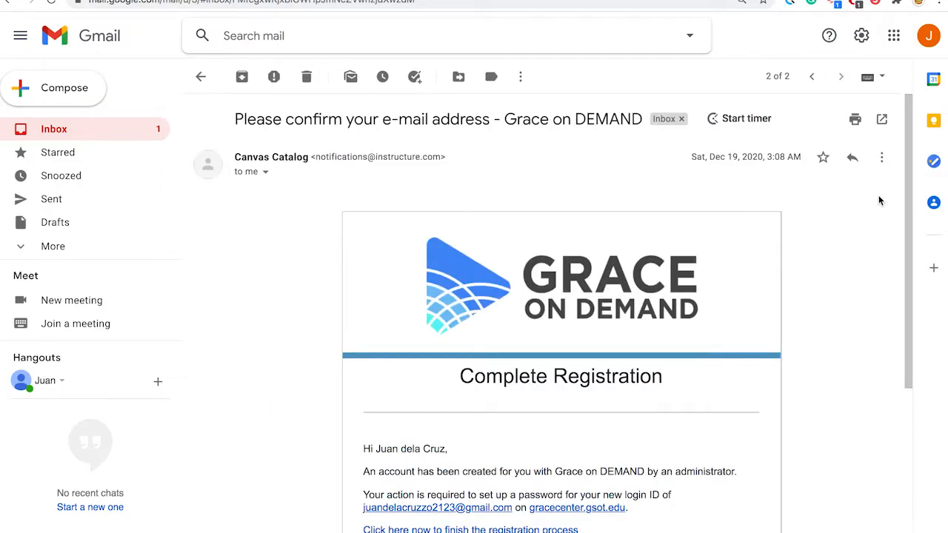
scroll(down, 3)
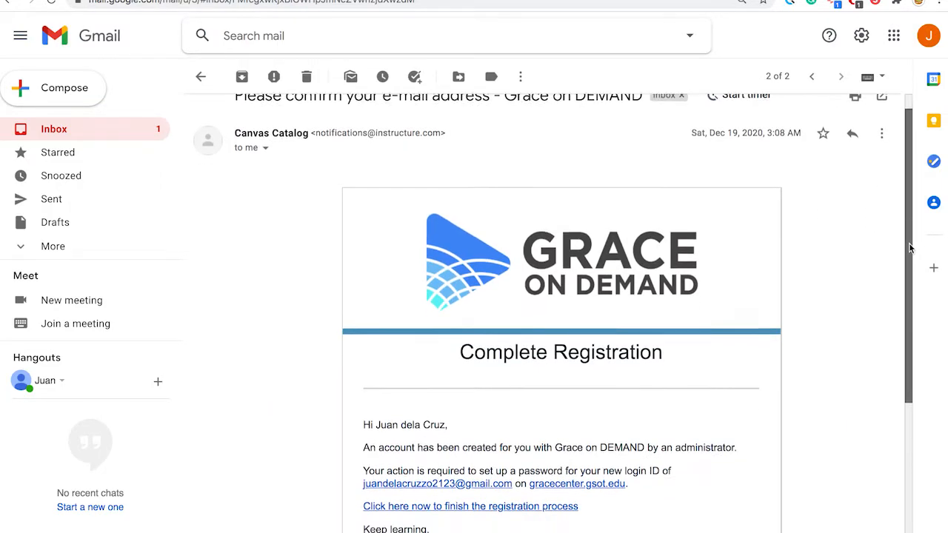
scroll(down, 3)
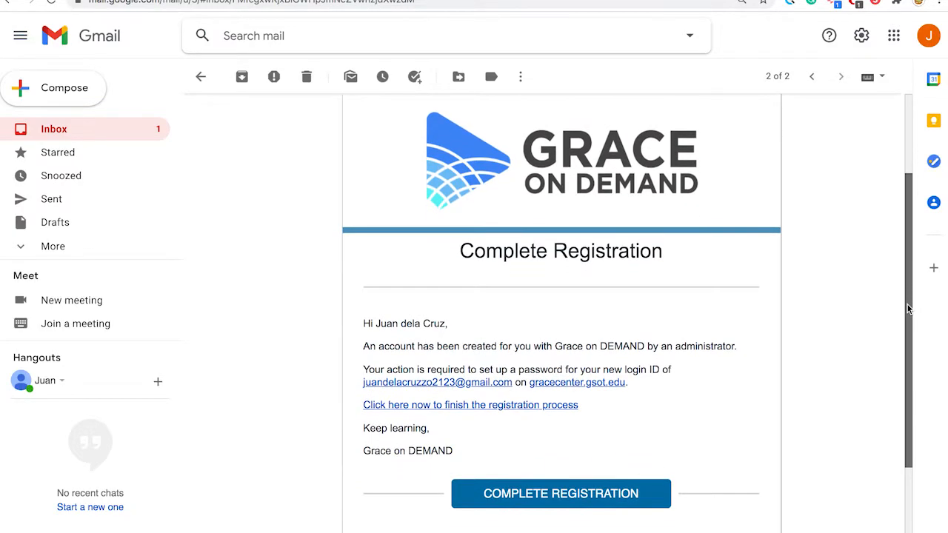
mouse_move(613, 436)
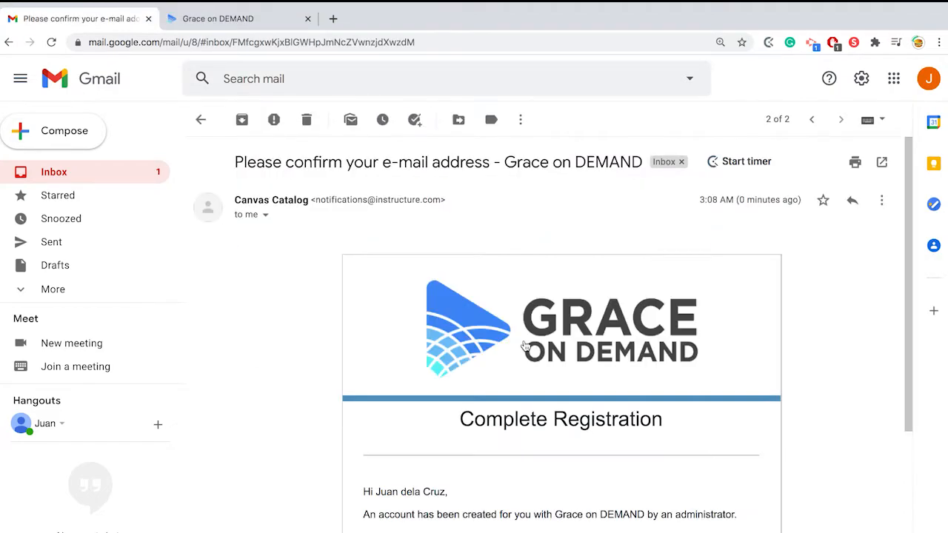
scroll(down, 3)
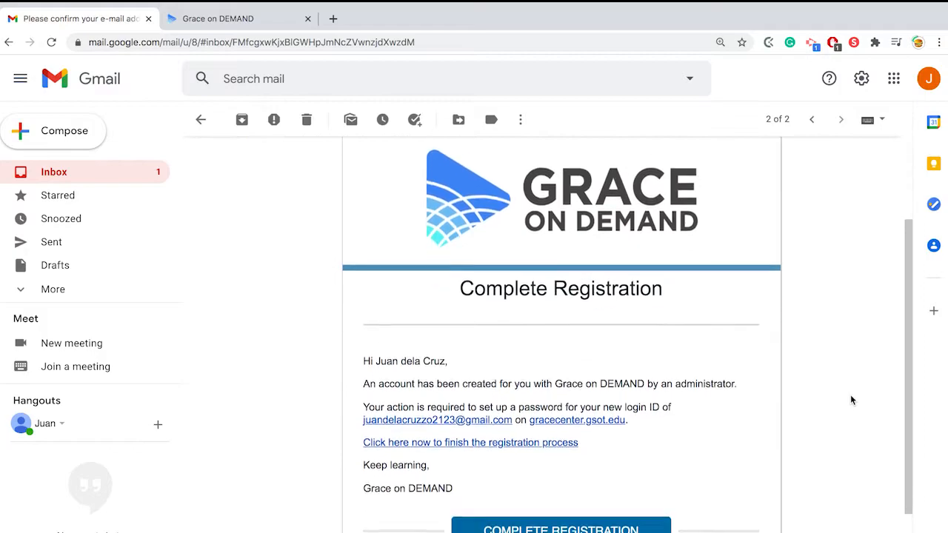
scroll(down, 3)
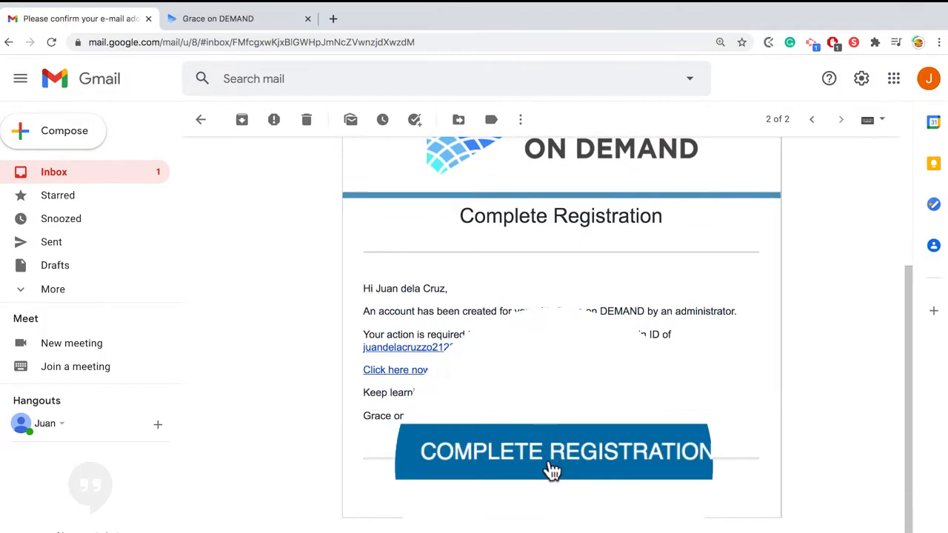
click(554, 452)
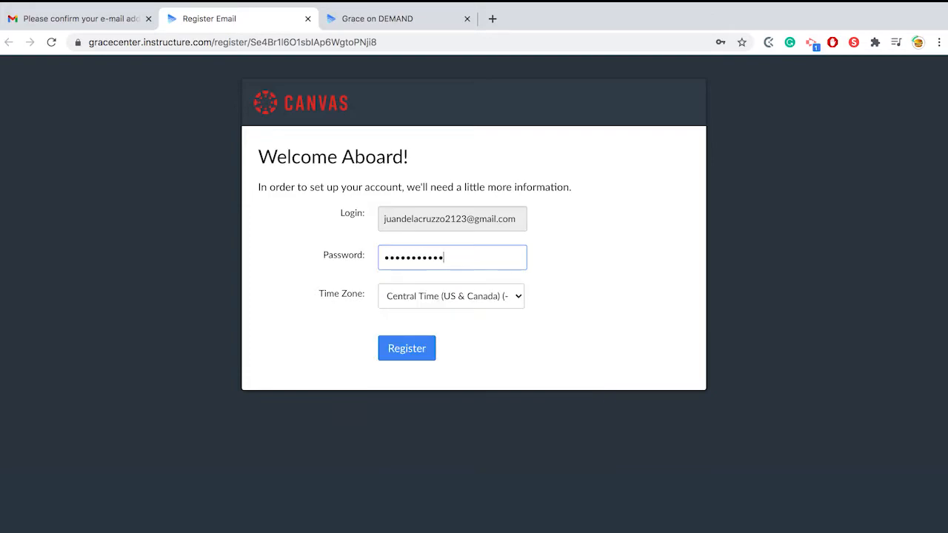
Register the account with a password and begin the Servant Leadership course.
click(406, 348)
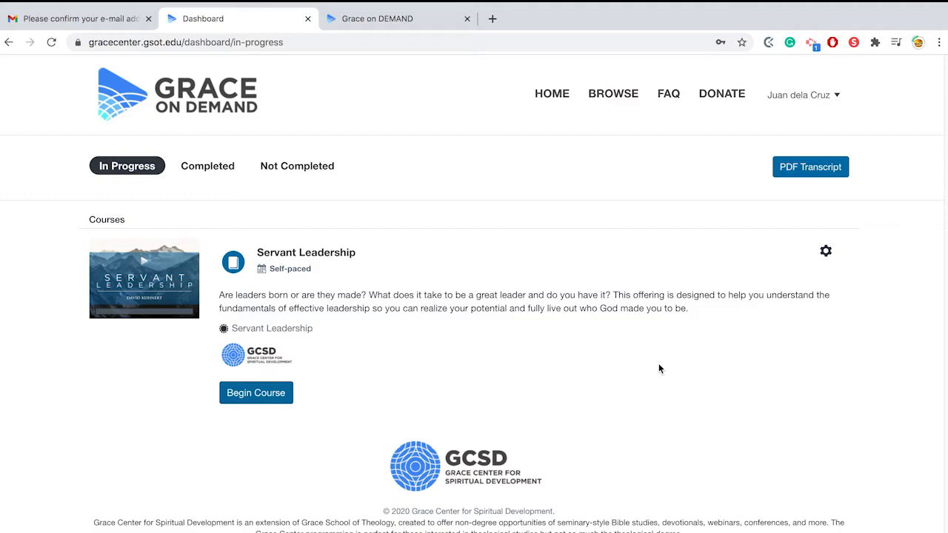
mouse_move(255, 388)
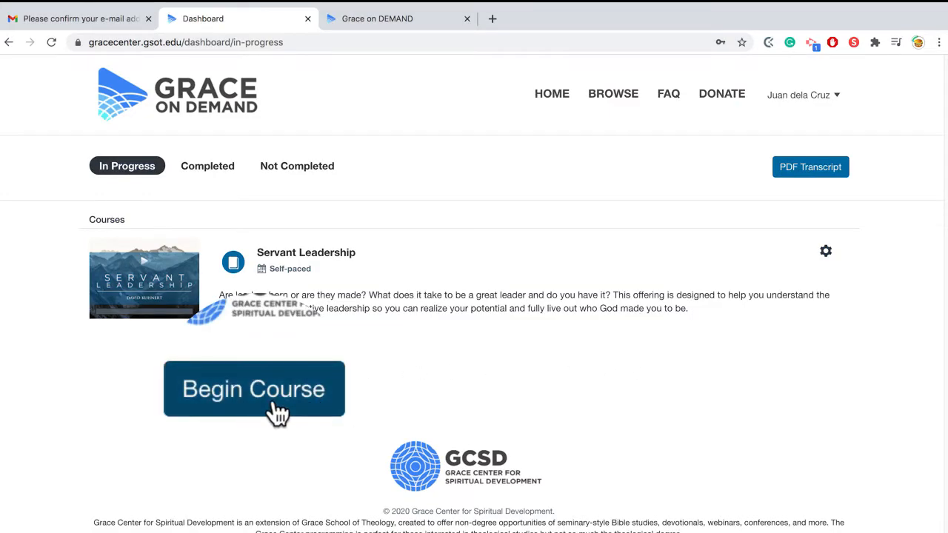
click(255, 388)
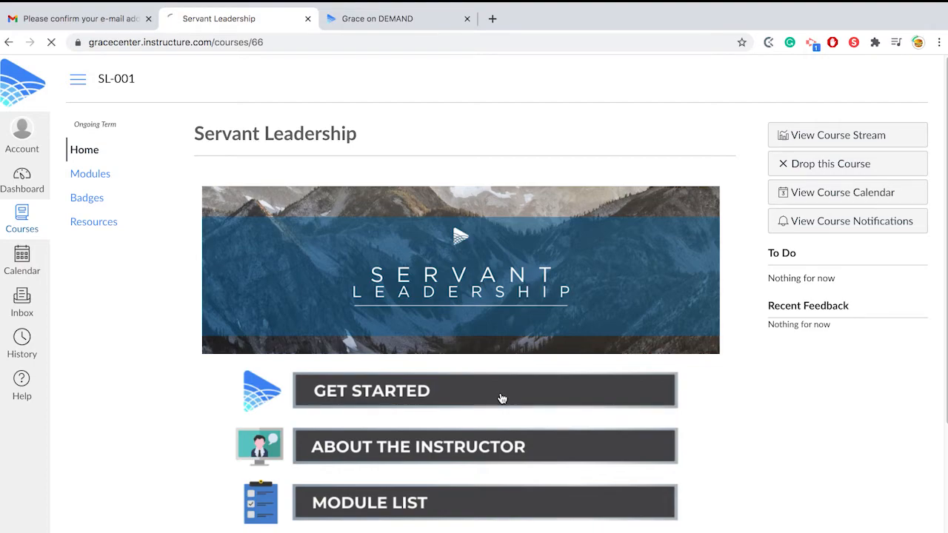
click(485, 391)
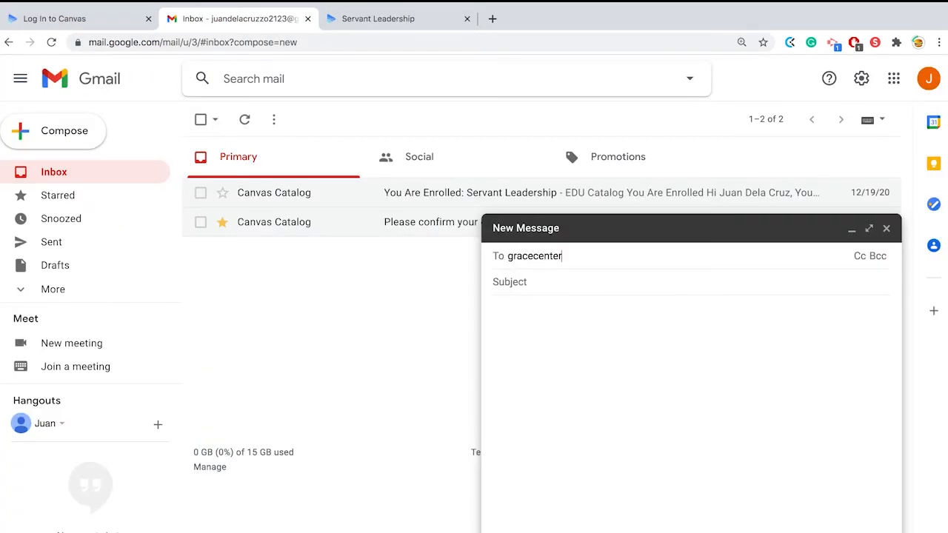
Address a new Gmail message to the Grace Center support address at gsot.edu.
text(@gsot.e)
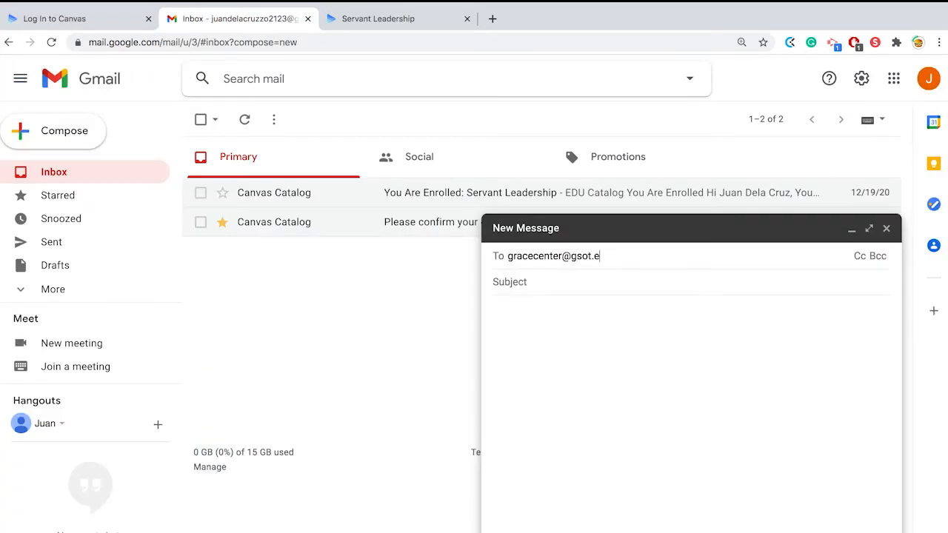
text(du)
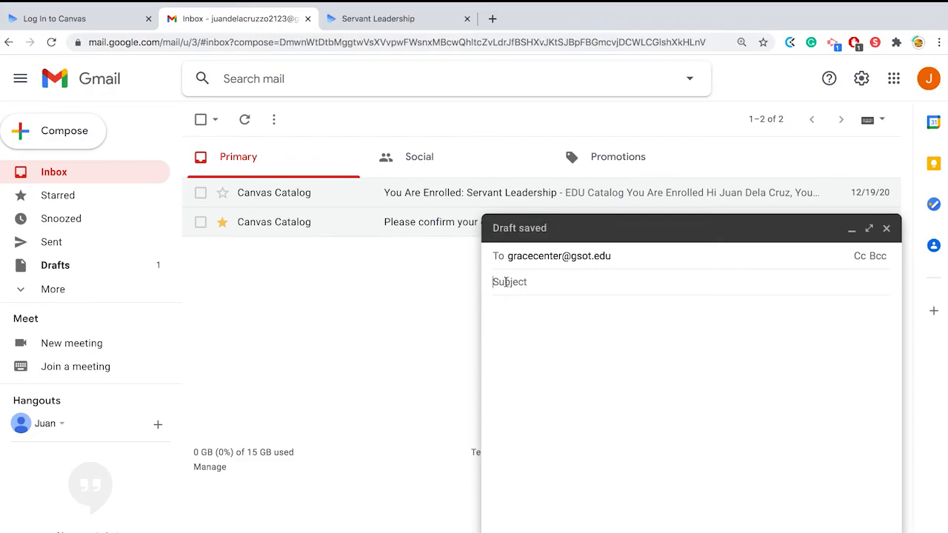